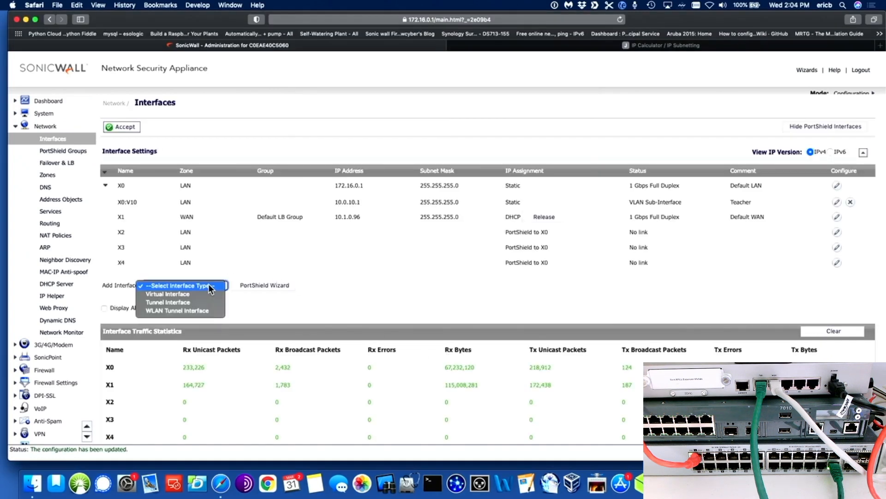
Start adding a virtual VLAN interface for the Students VLAN 20 on 10.0.20.1 in the DMZ zone
{"action": "left_click", "coordinate": [168, 294]}
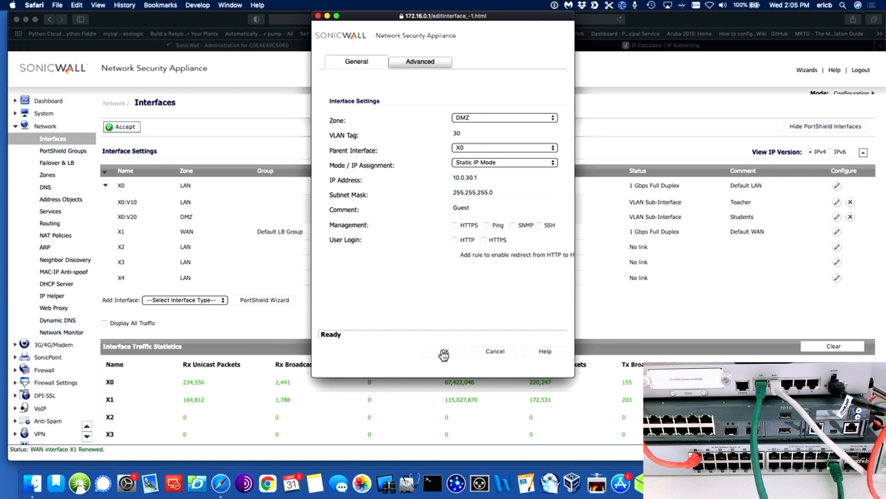
{"action": "left_click", "coordinate": [443, 351]}
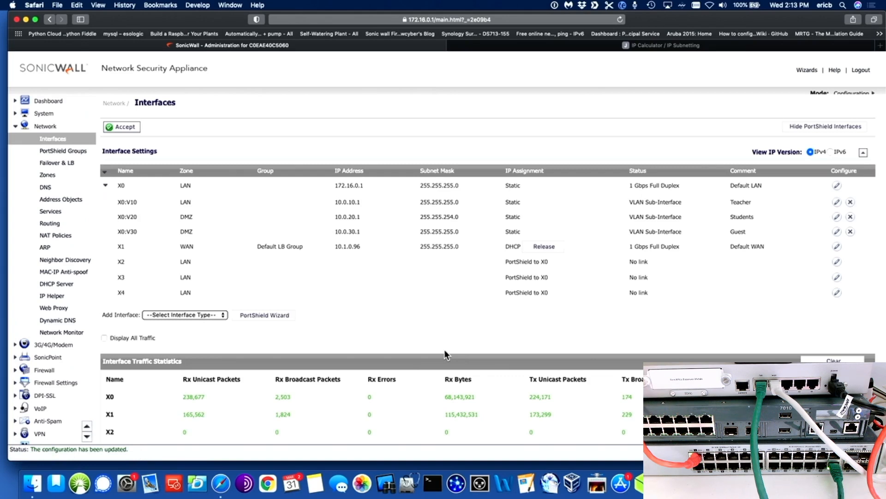
{"action": "left_click", "coordinate": [664, 46]}
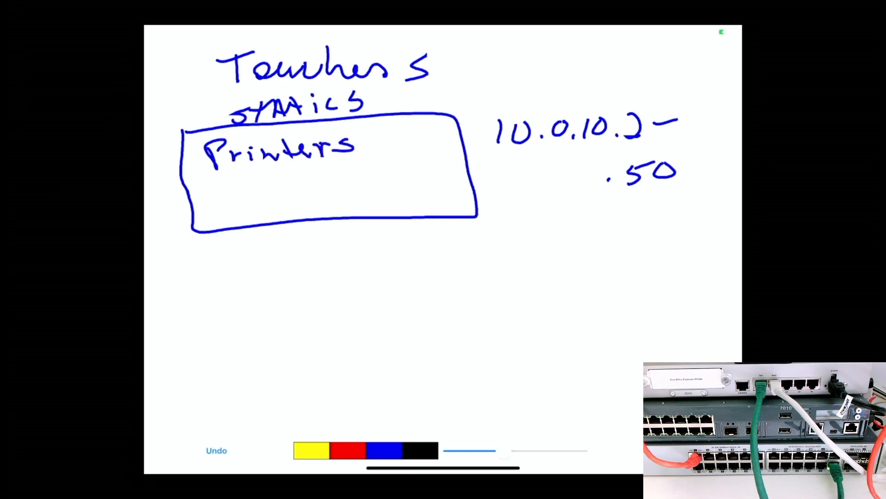
Sketch the Printers block under Teachers/statics for the 10.0.10.2 - .50 range
{"action": "left_click_drag", "start_coordinate": [217, 186], "coordinate": [274, 181]}
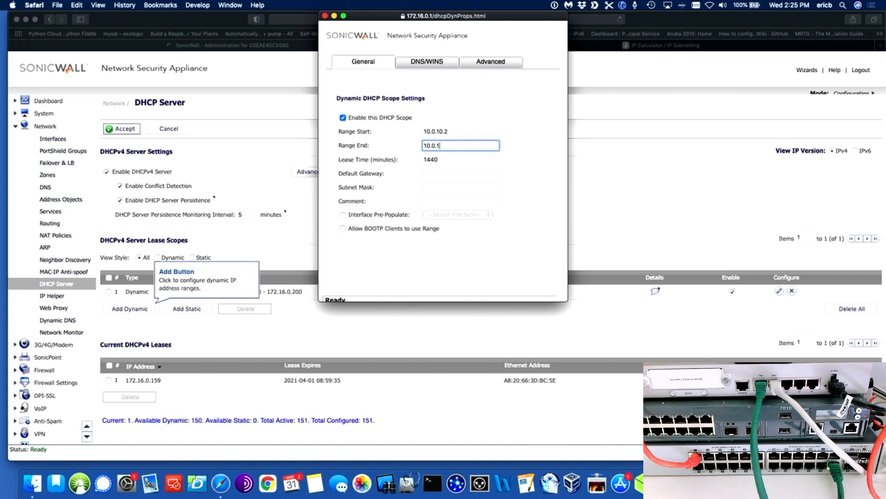
Begin a new dynamic DHCP scope for the Teacher VLAN starting at 10.0.10.2
{"action": "left_click", "coordinate": [427, 62]}
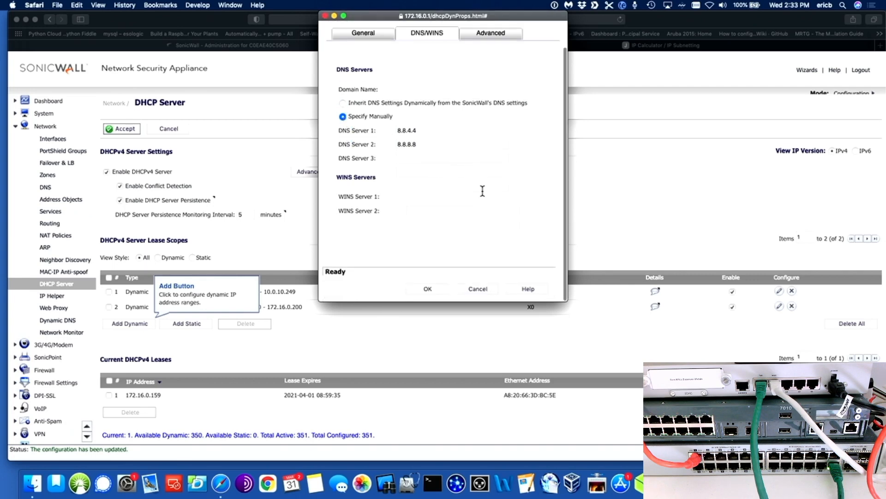